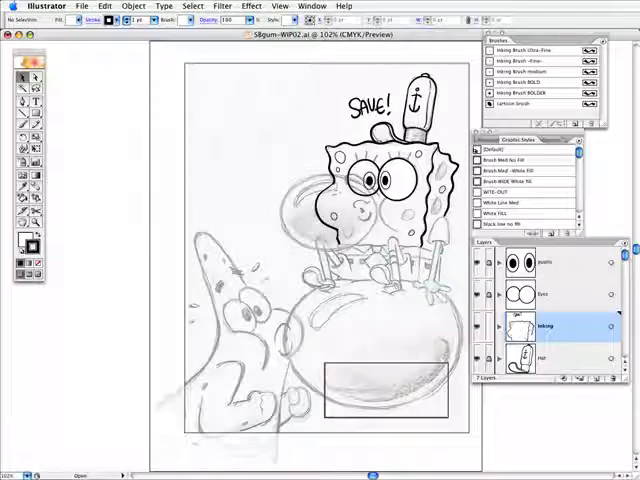
# Step: Select the pupils and Eyes layers together in the Layers panel
pyautogui.click(552, 296)
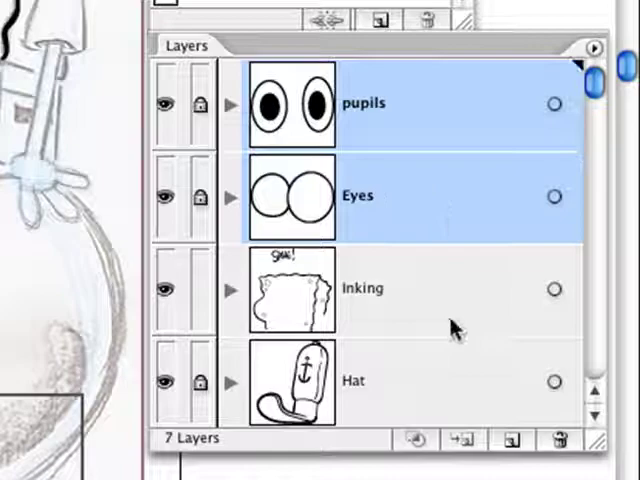
pyautogui.moveTo(424, 300)
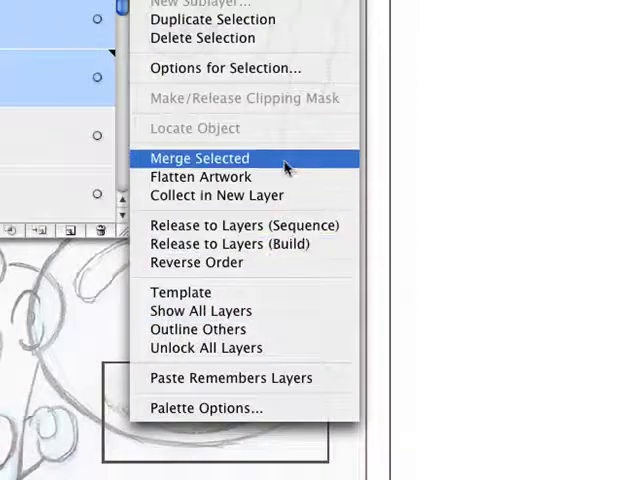
# Step: Merge the pupils and Eyes layers and rename the result 'eyes' in Layer Options
pyautogui.click(198, 158)
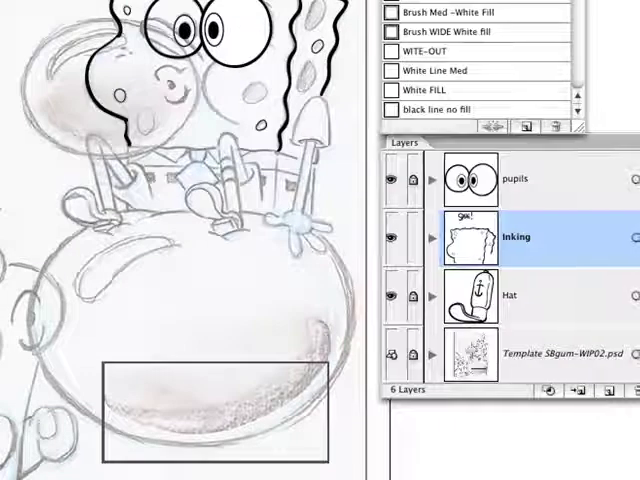
pyautogui.doubleClick(516, 178)
pyautogui.write('eyes')
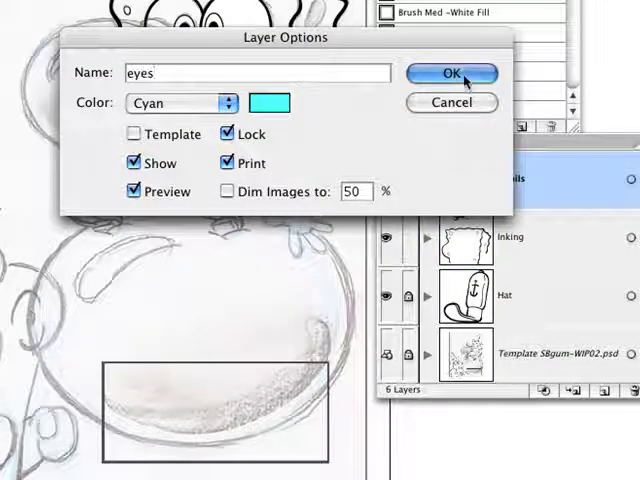
pyautogui.click(452, 72)
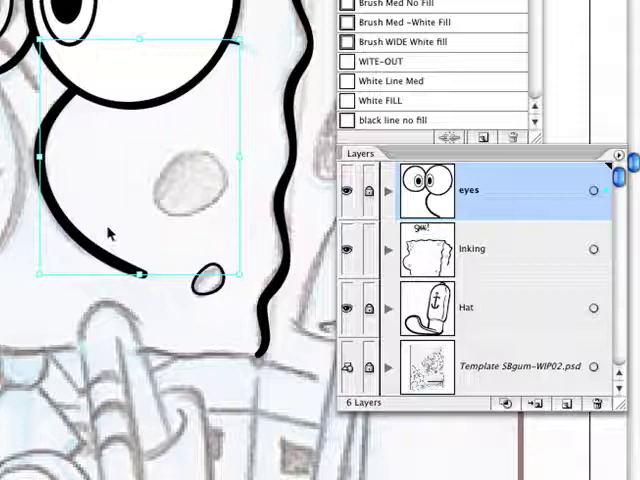
# Step: Apply the Brush Med -White Fill graphic style to the selected inked stroke
pyautogui.rightClick(110, 232)
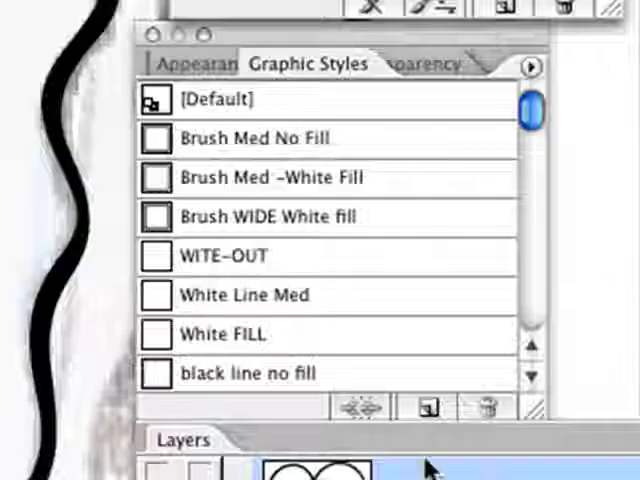
pyautogui.moveTo(416, 270)
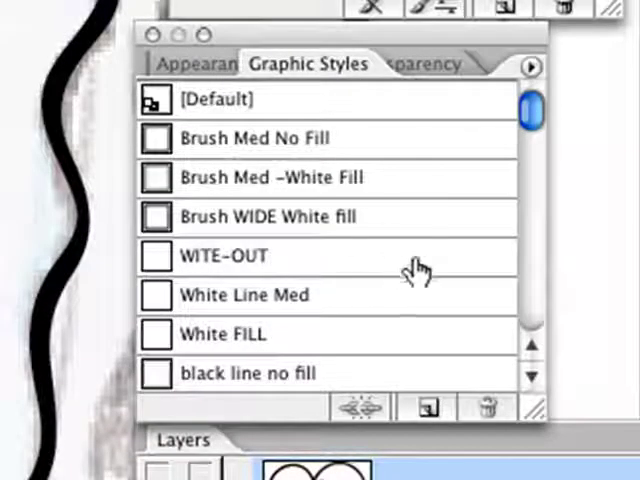
pyautogui.moveTo(364, 184)
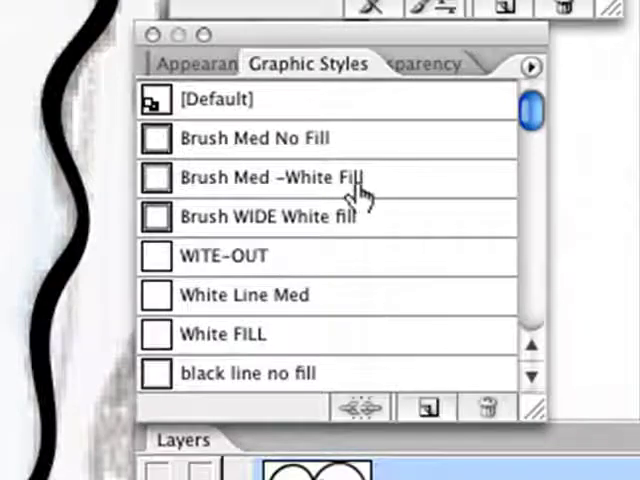
pyautogui.click(270, 176)
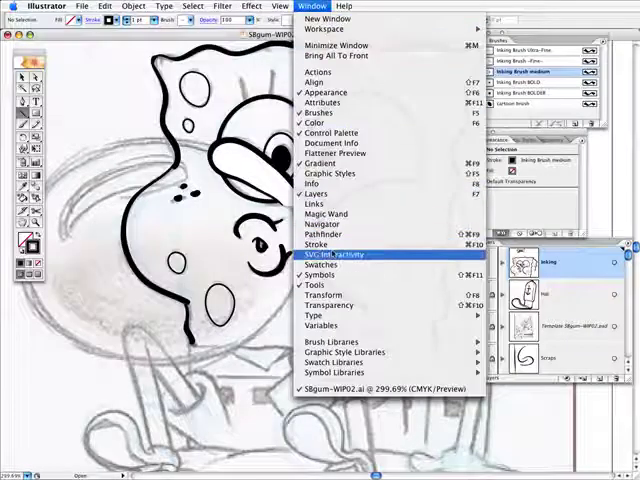
# Step: Set the inked stroke's ends to Round Cap in the Stroke panel
pyautogui.click(316, 246)
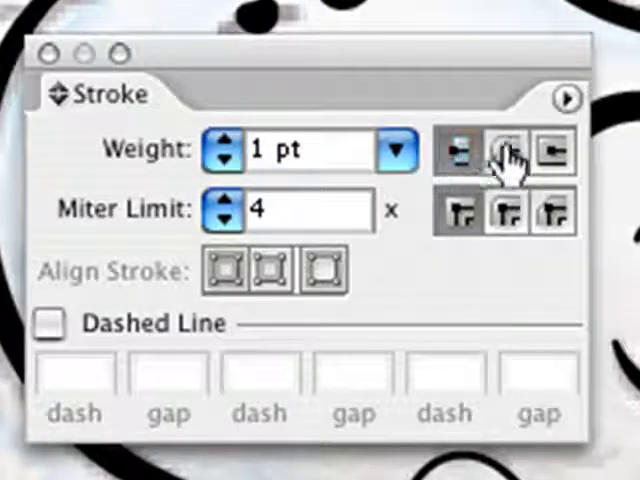
pyautogui.click(460, 150)
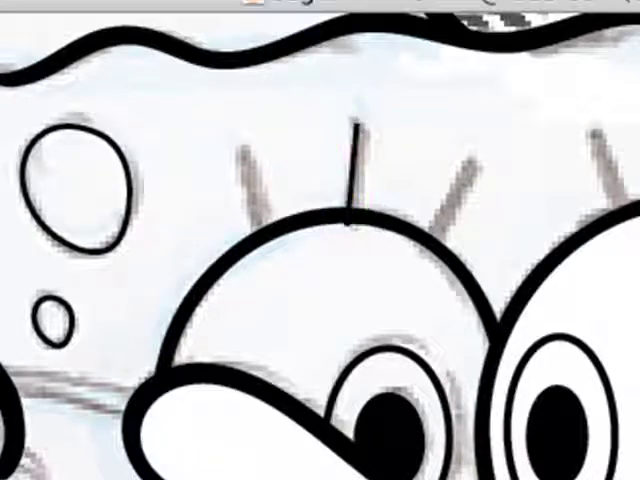
# Step: Brush a short inked stroke over the first pencil eyelash above the eye
pyautogui.click(352, 180)
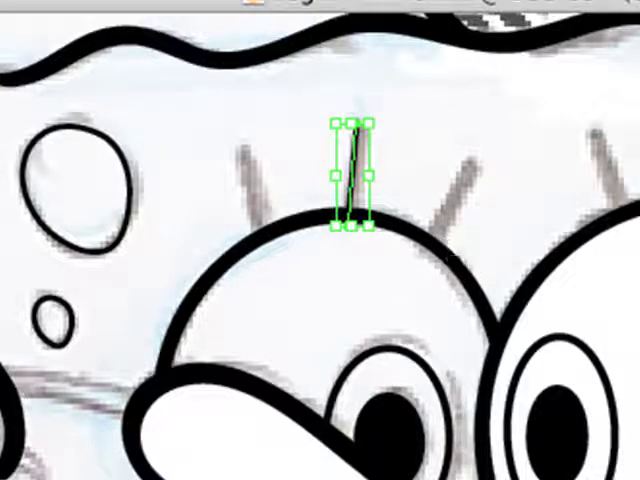